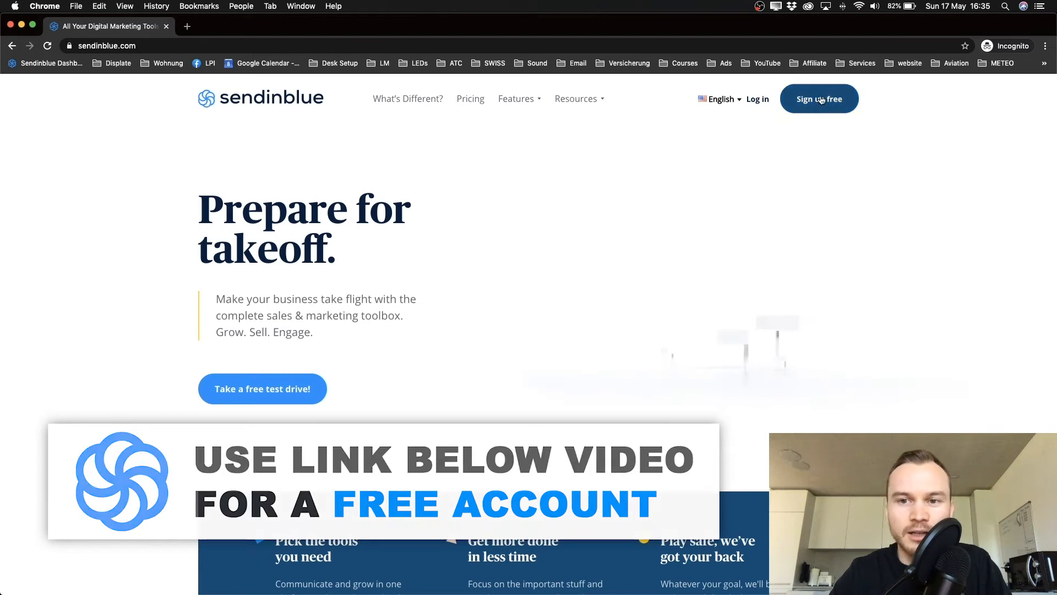
Step: Sign up with company name 'Simon', an email starting 'mad@gm', and a password, then submit
click(819, 99)
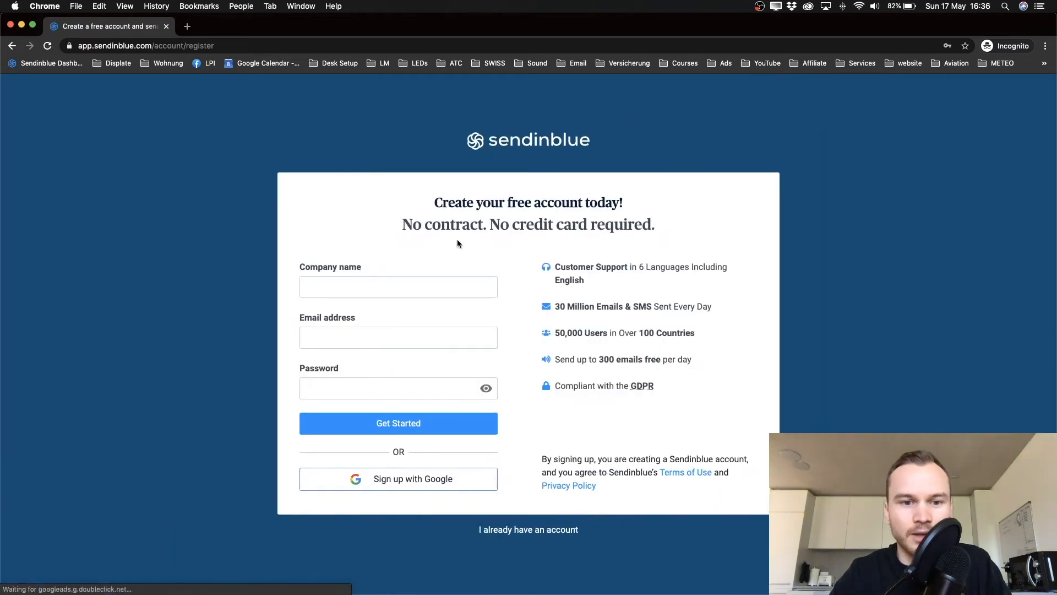
click(398, 286)
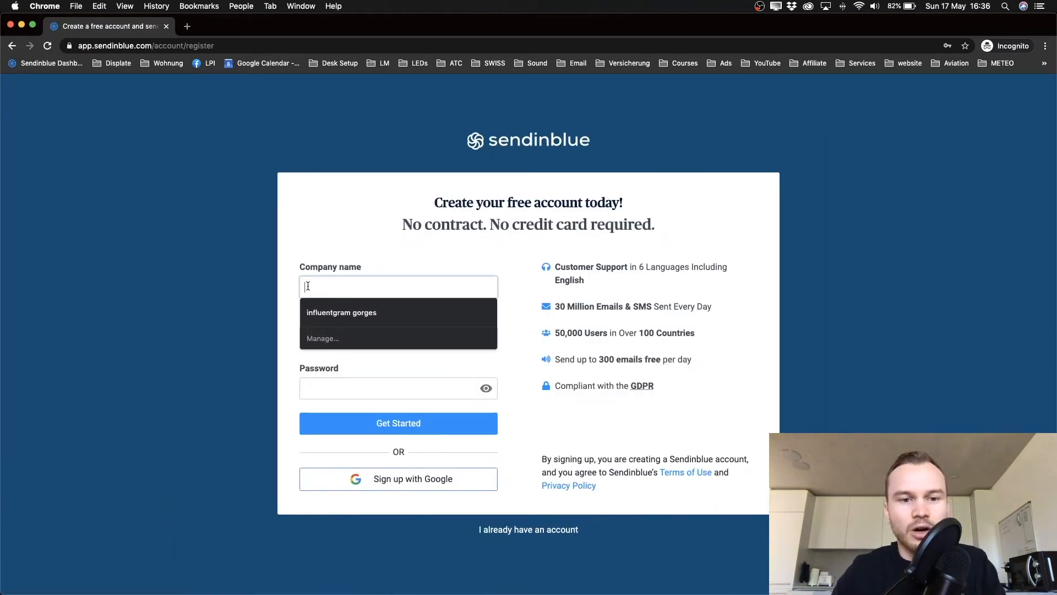
text(Simon)
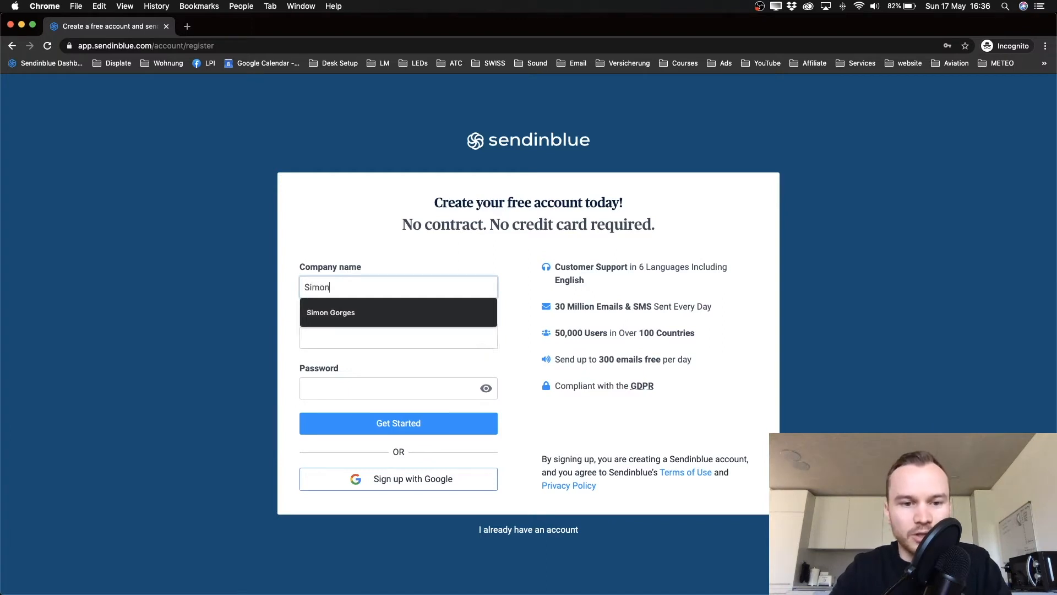
click(330, 312)
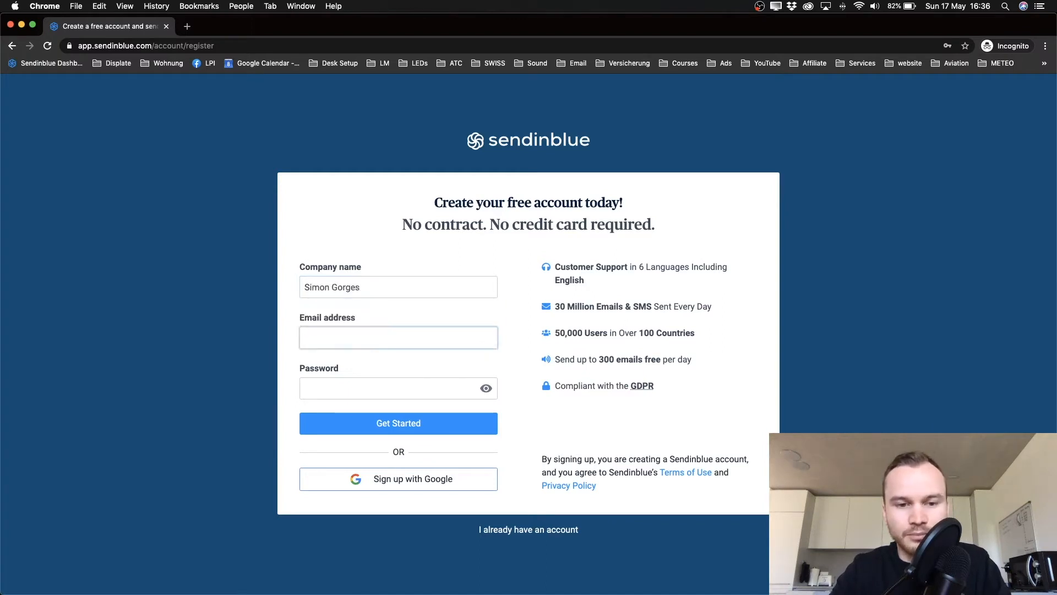
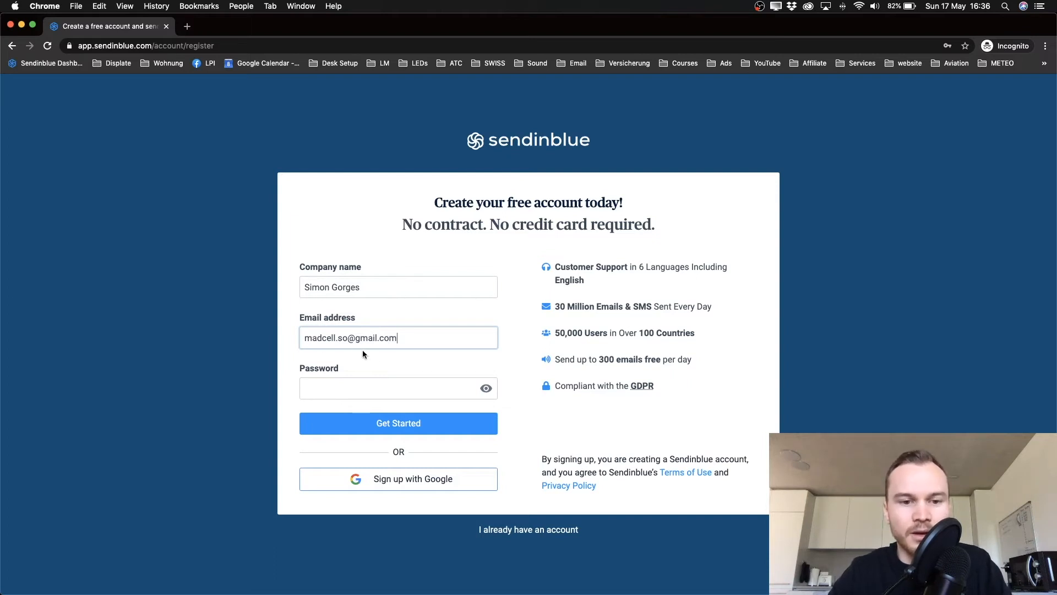
click(386, 388)
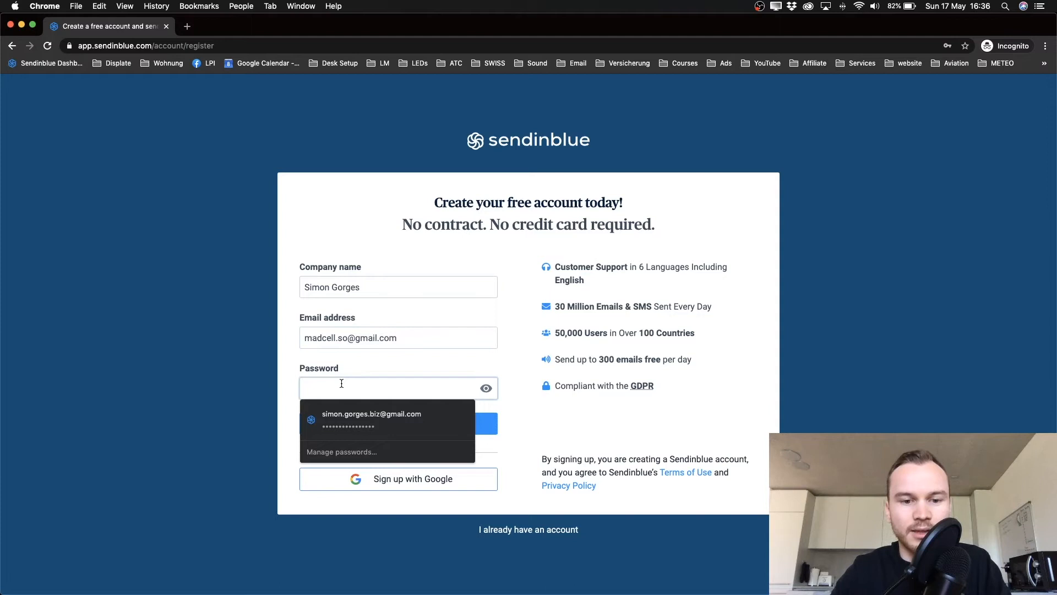
text(•••)
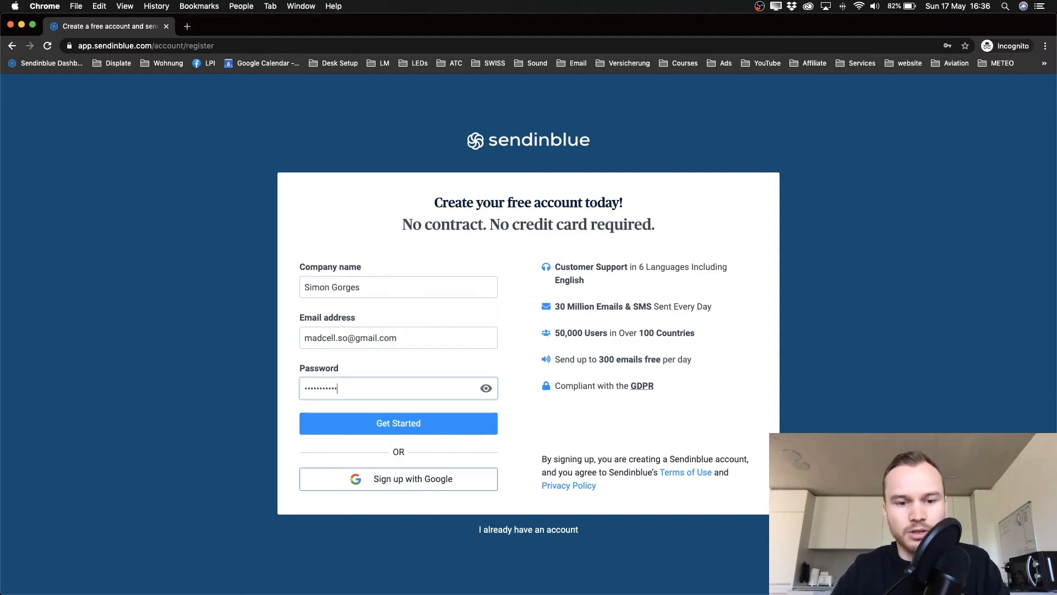
click(398, 423)
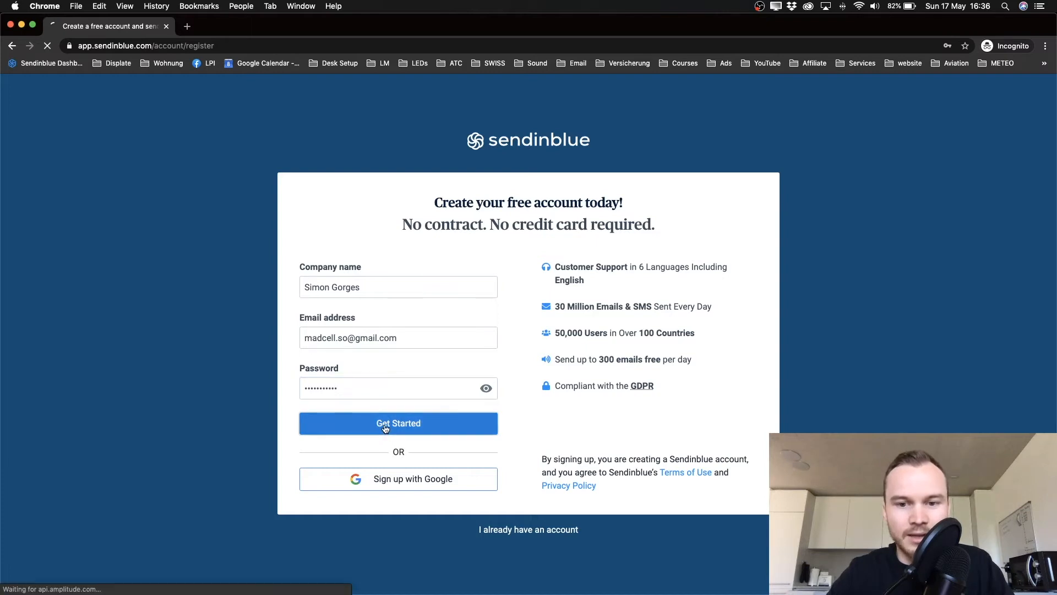
Step: Open the Sendinblue email in Gmail and confirm the email address
click(398, 424)
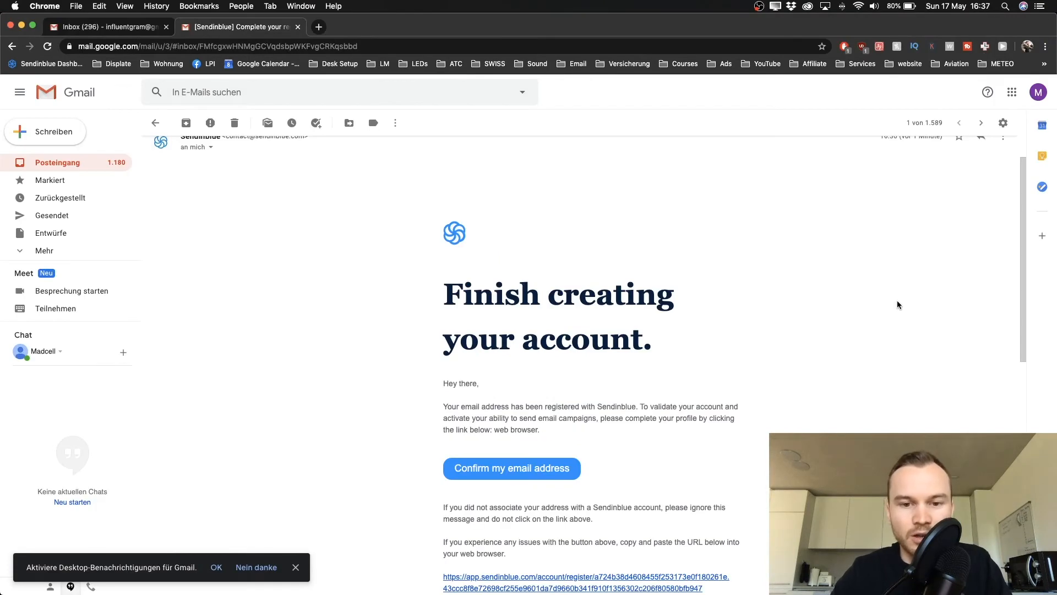
scroll(down, 3)
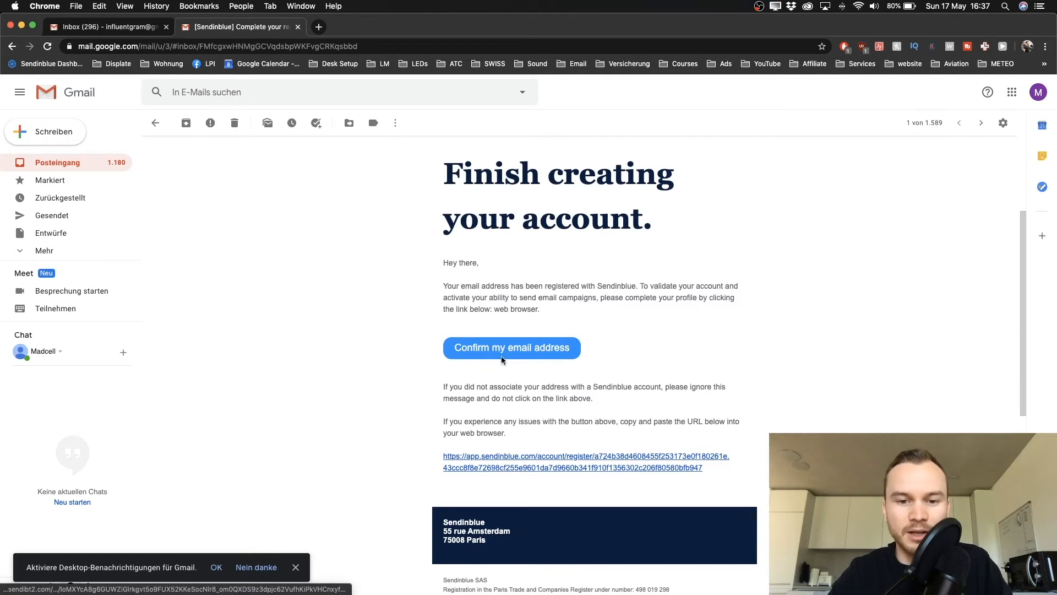
click(512, 347)
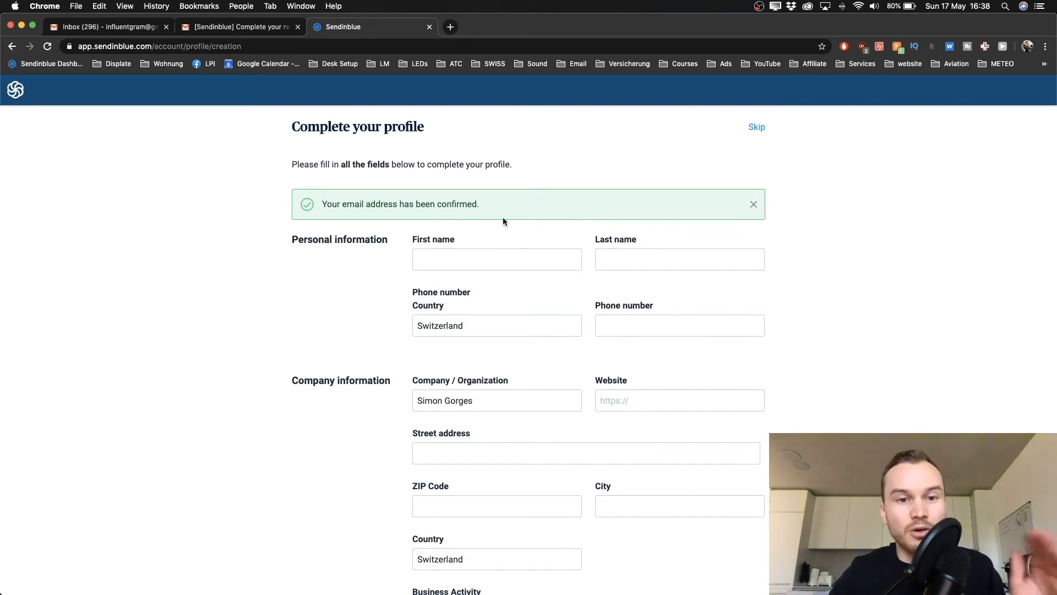
Step: Scroll through the profile form and complete the profile
scroll(down, 3)
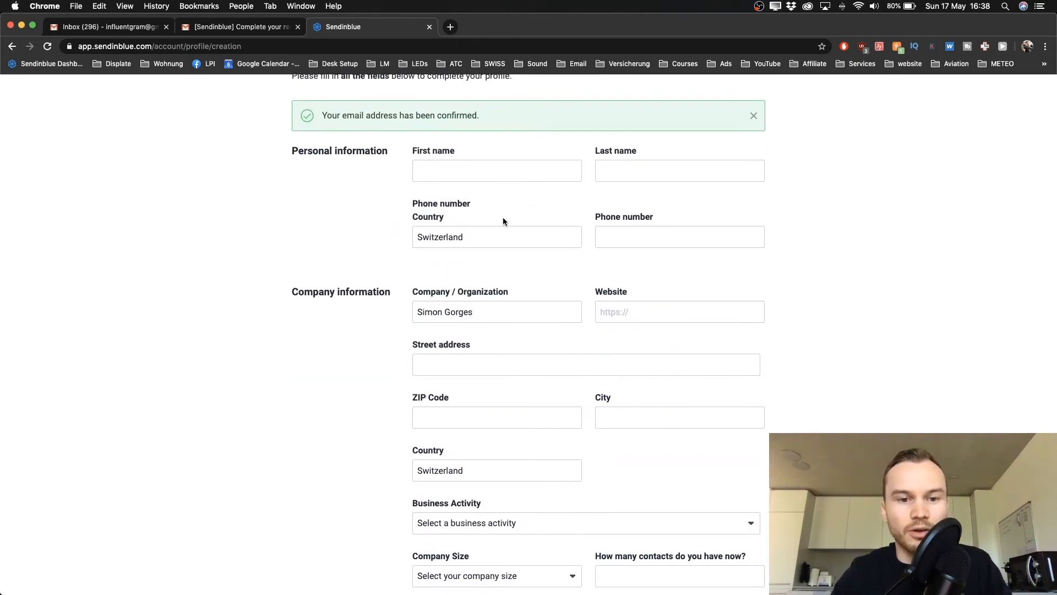
scroll(down, 3)
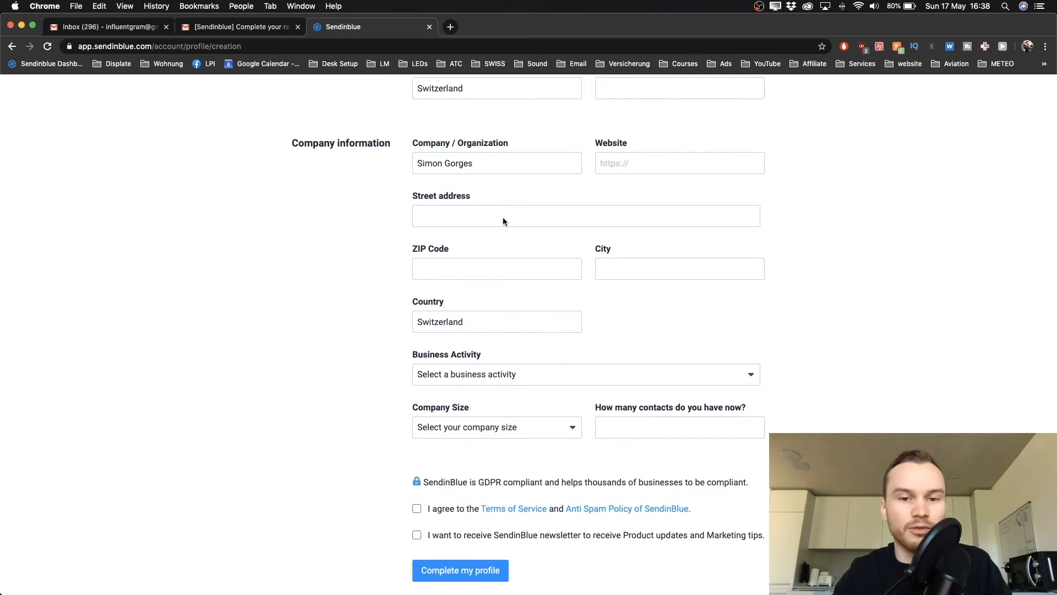
click(460, 569)
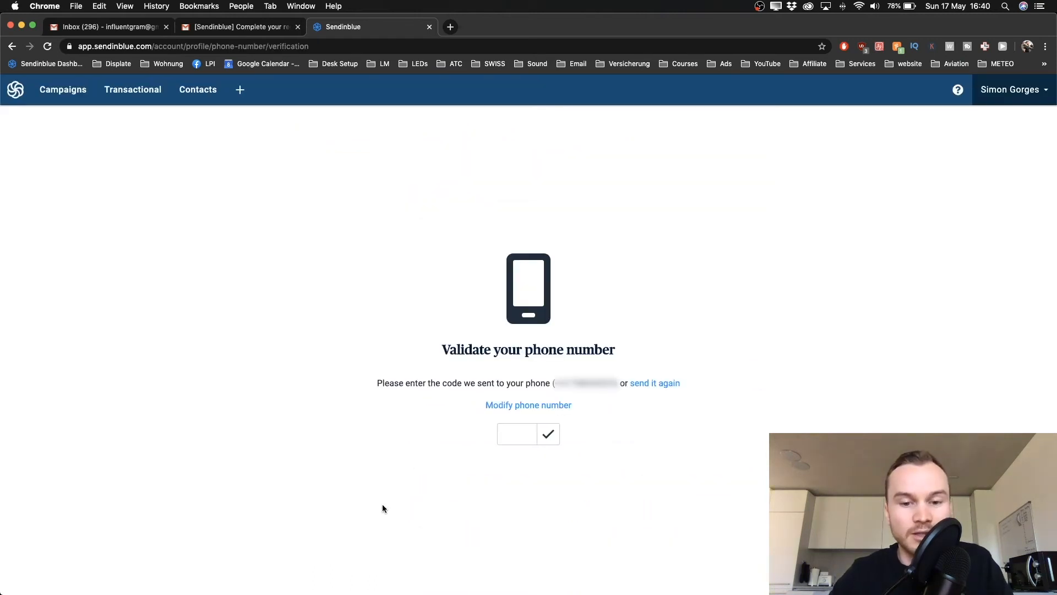
mouse_move(488, 466)
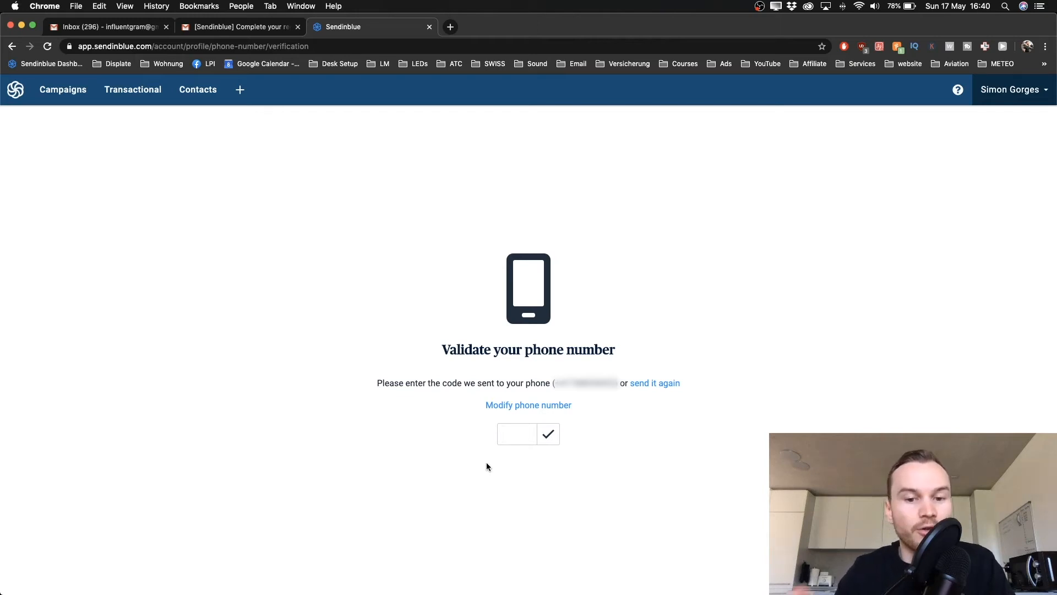
click(517, 434)
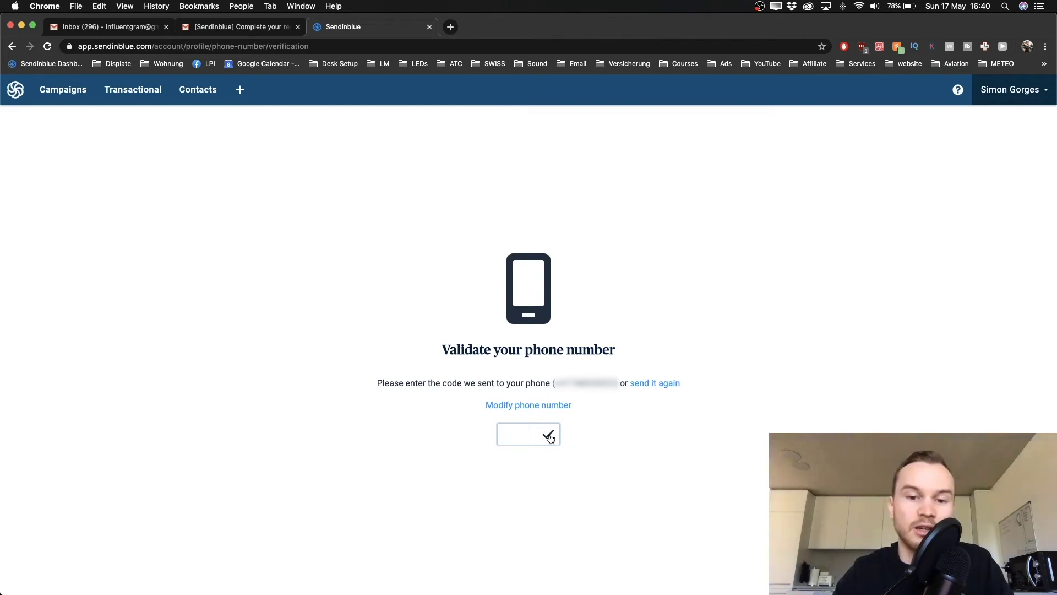
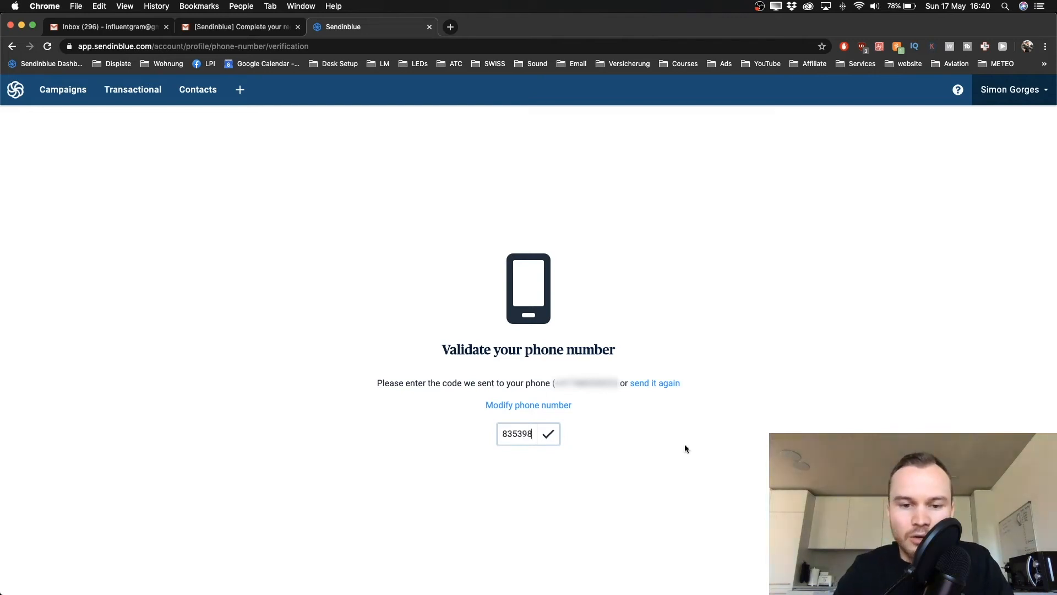
mouse_move(633, 445)
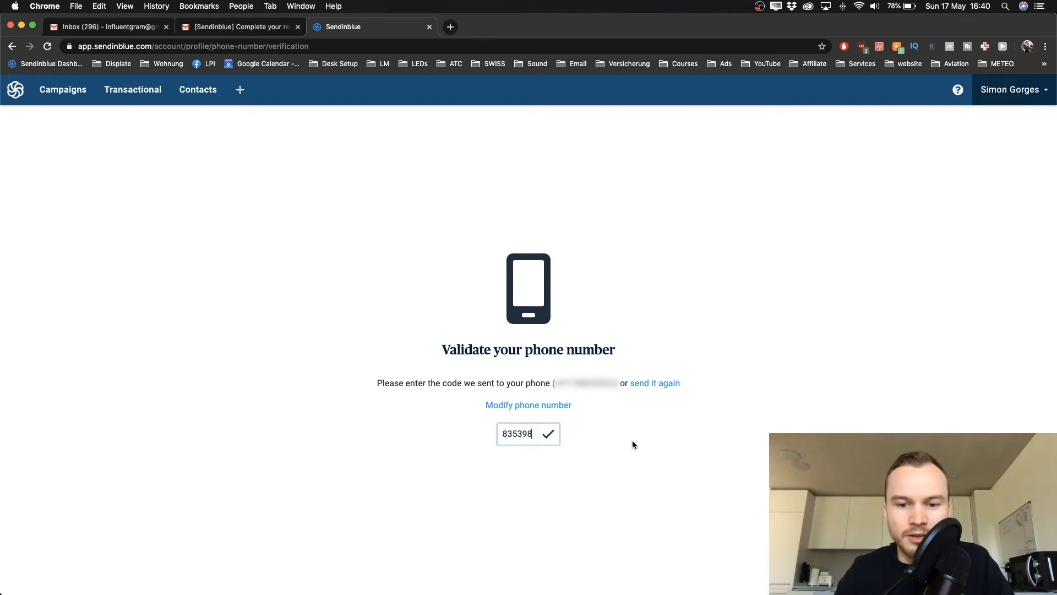
mouse_move(554, 469)
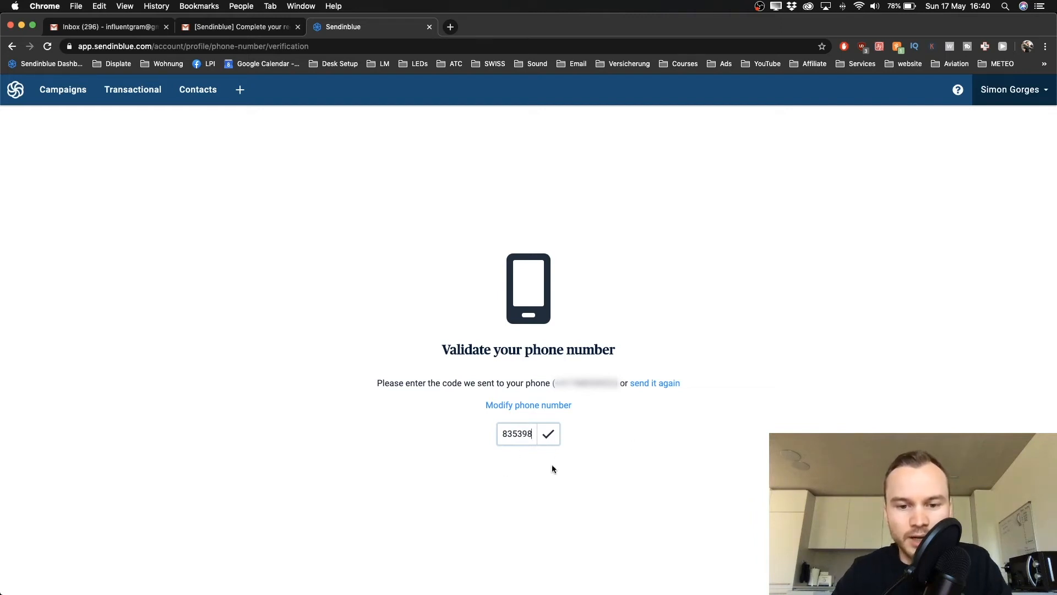
click(549, 434)
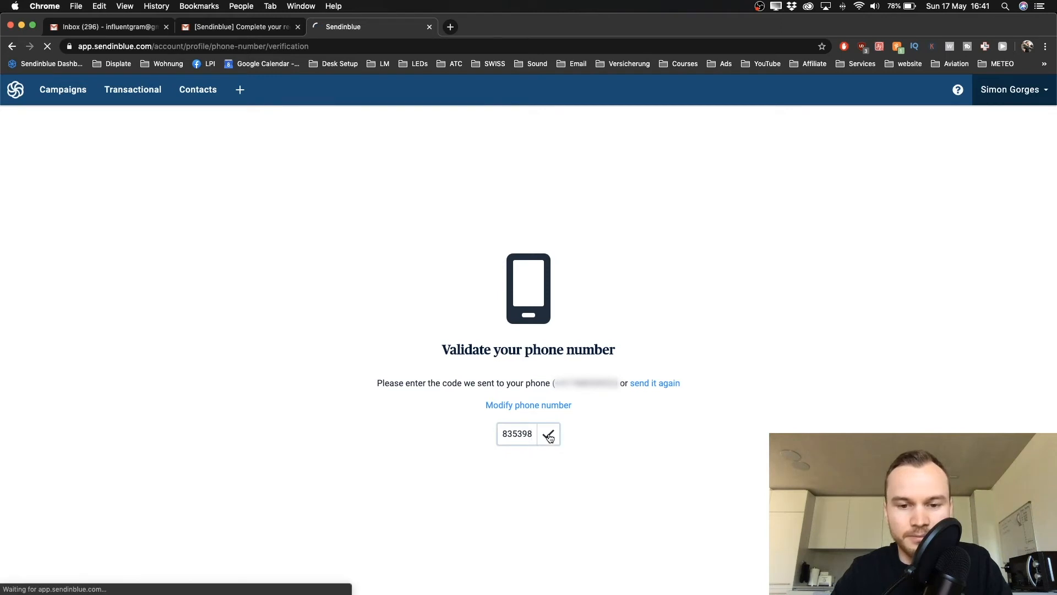
click(550, 434)
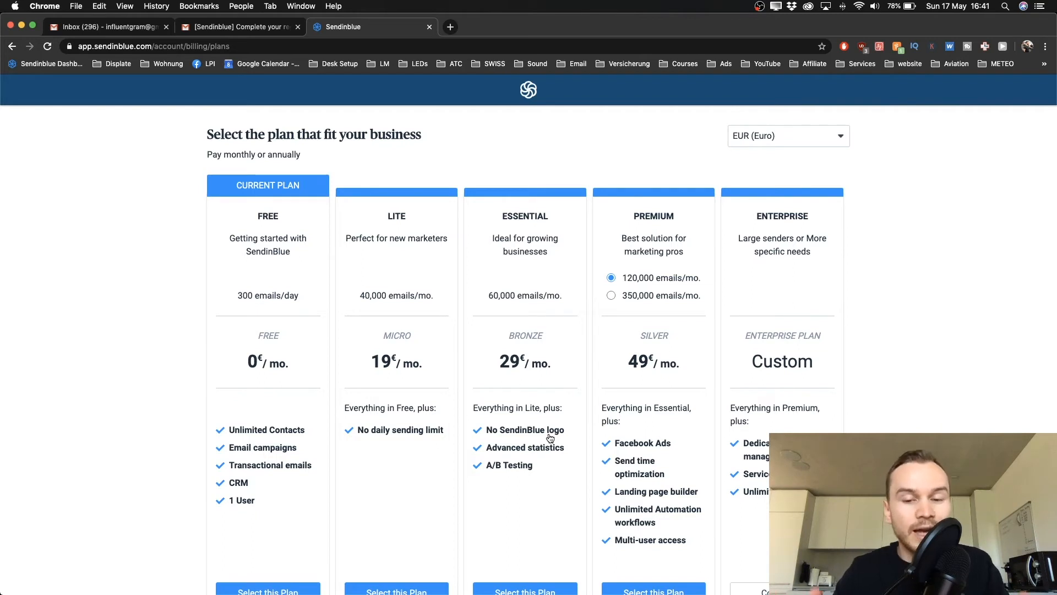
mouse_move(326, 368)
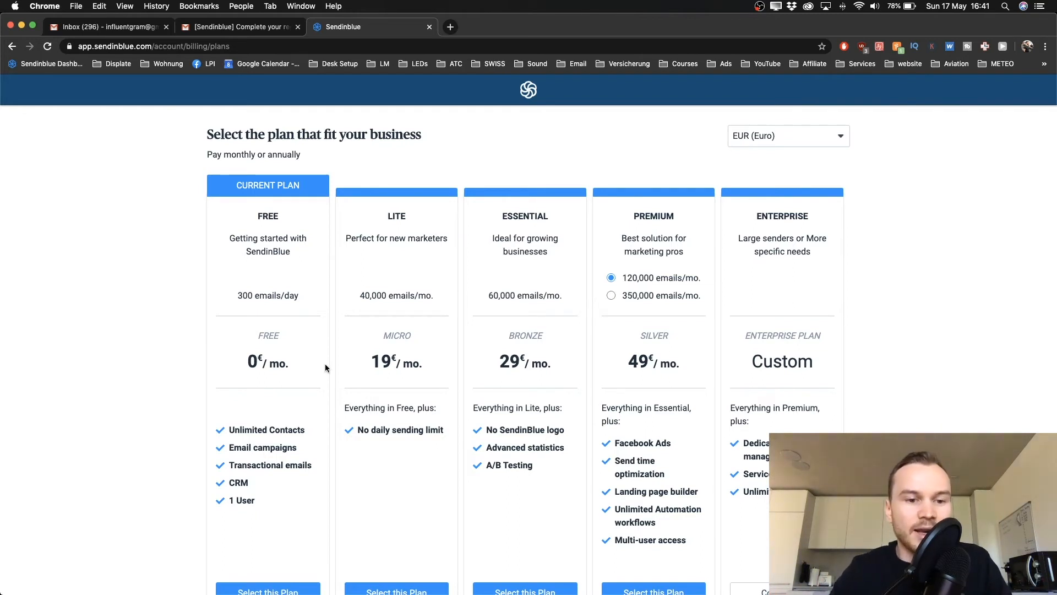
scroll(down, 3)
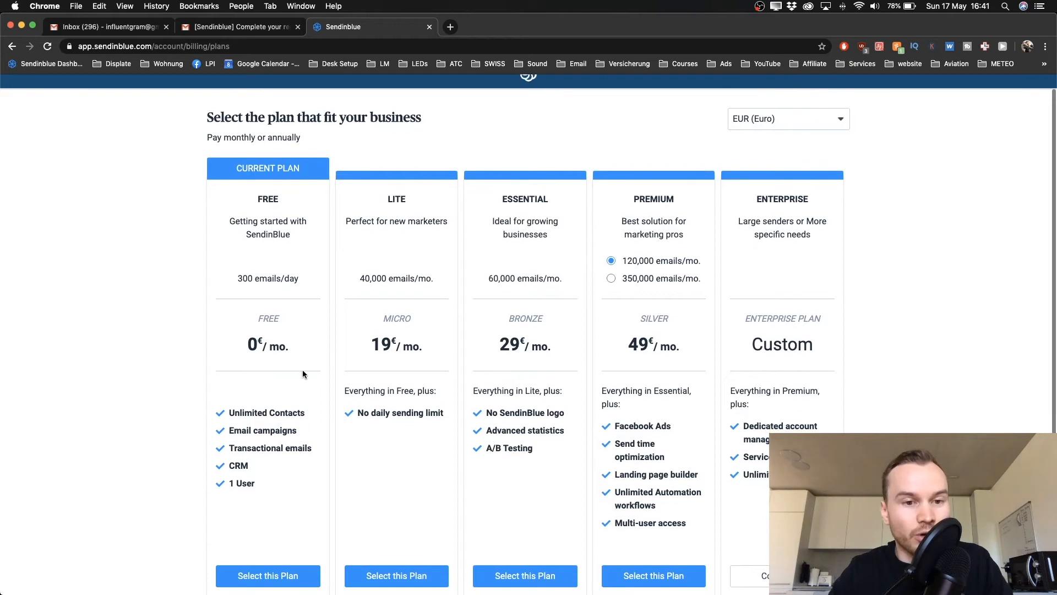
scroll(down, 3)
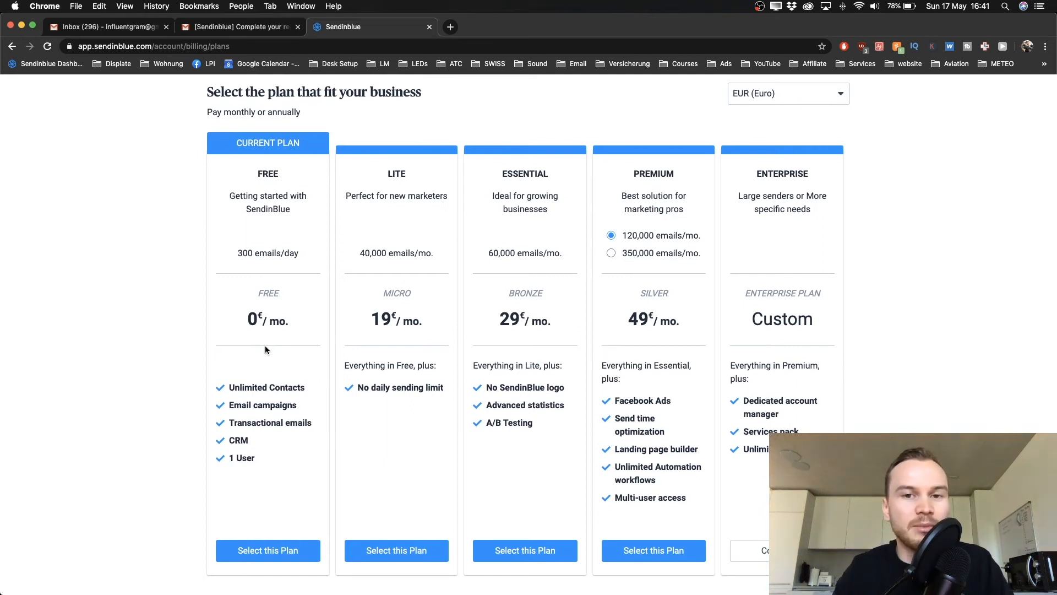
scroll(down, 3)
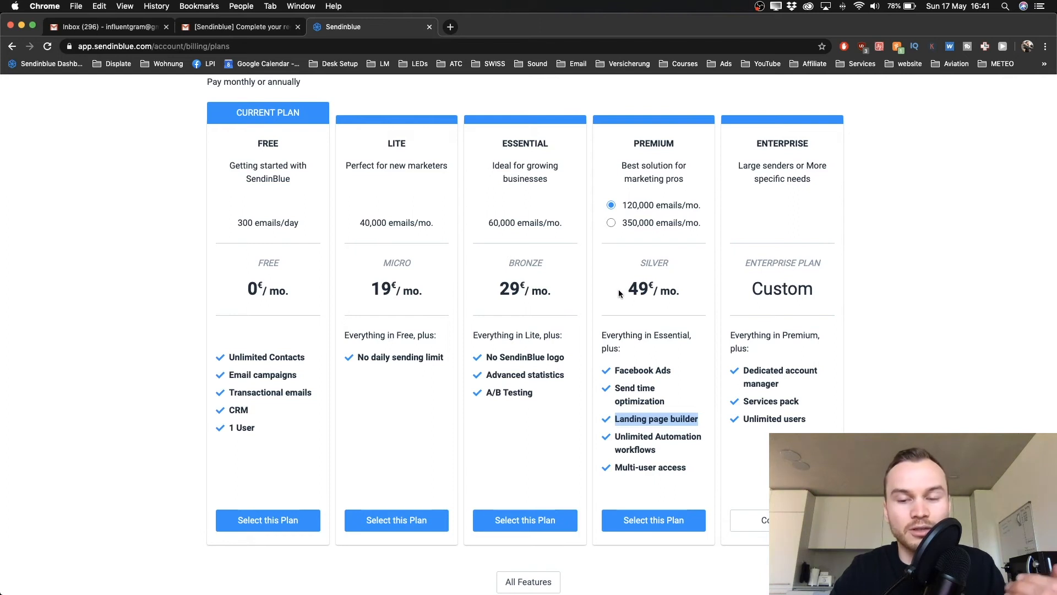
mouse_move(263, 317)
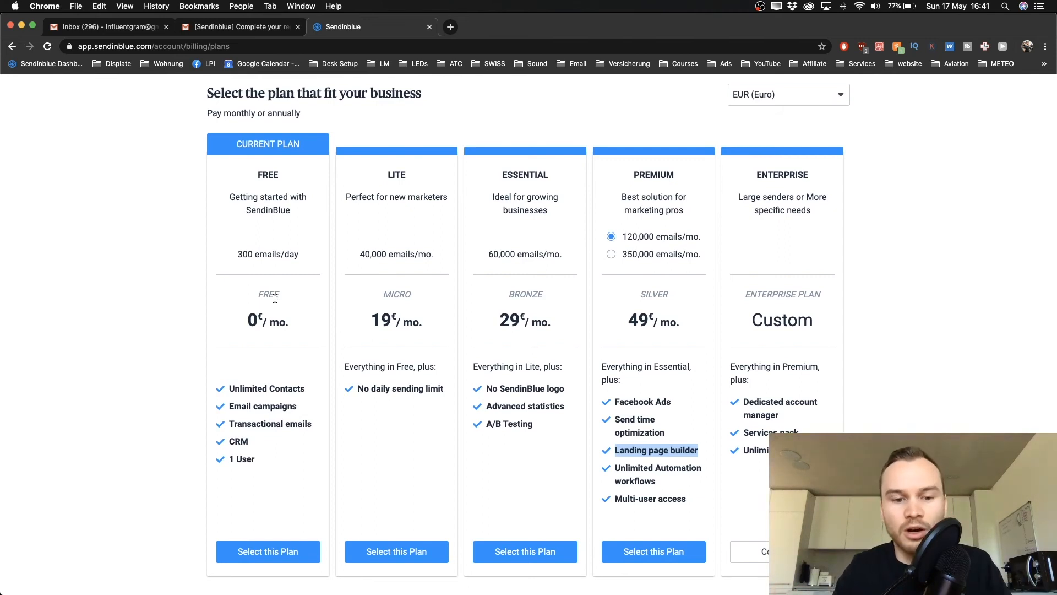
mouse_move(246, 285)
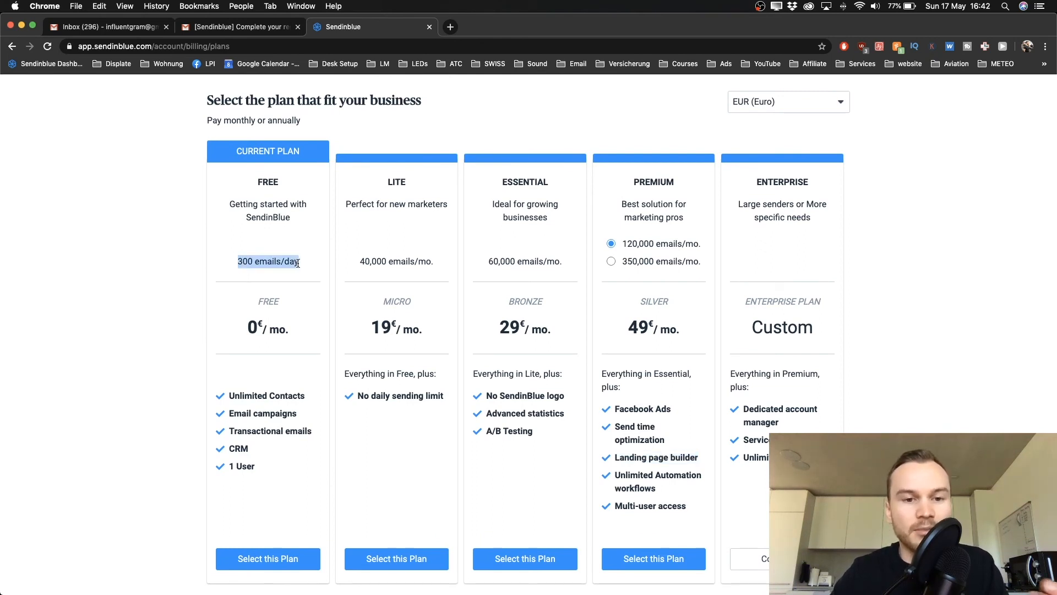
mouse_move(319, 265)
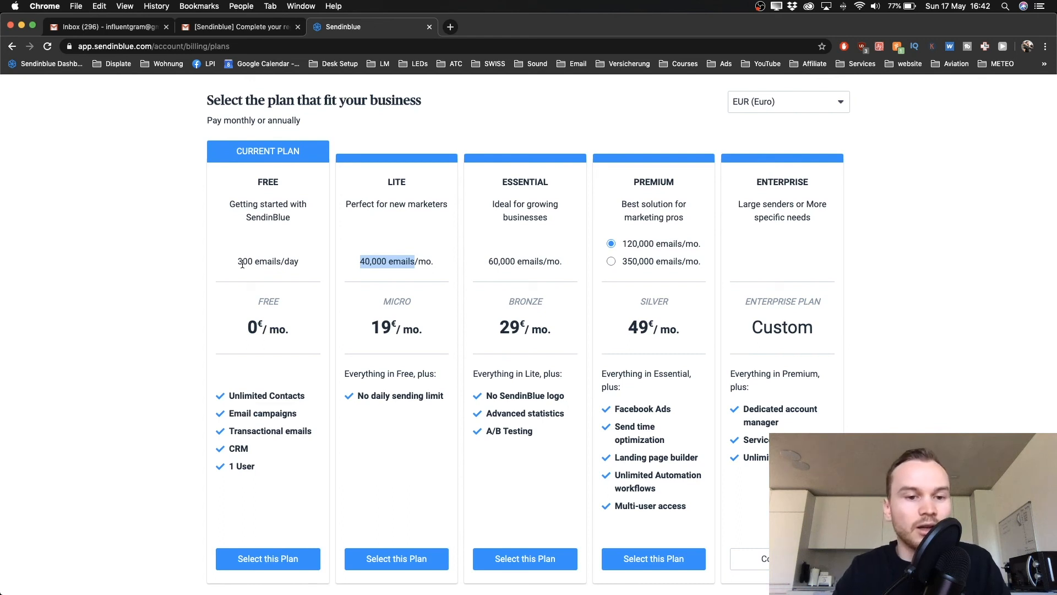
mouse_move(168, 283)
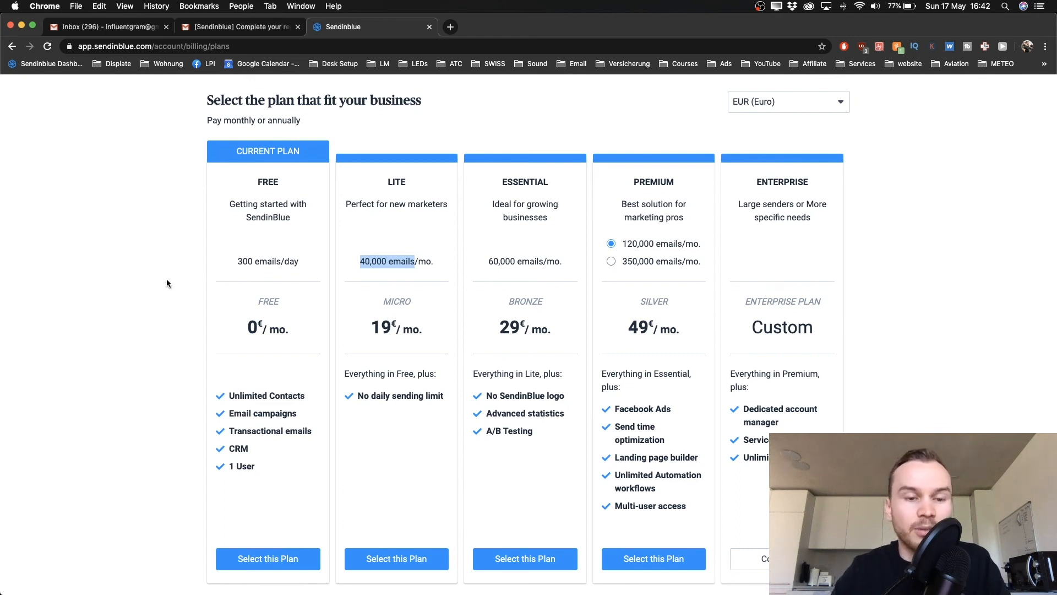
scroll(down, 3)
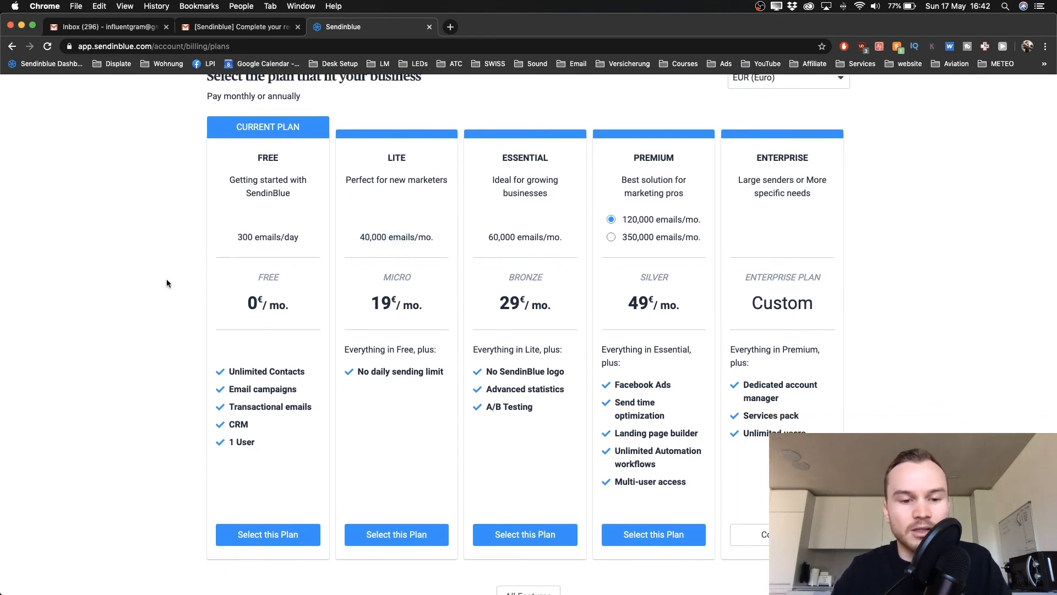
scroll(down, 3)
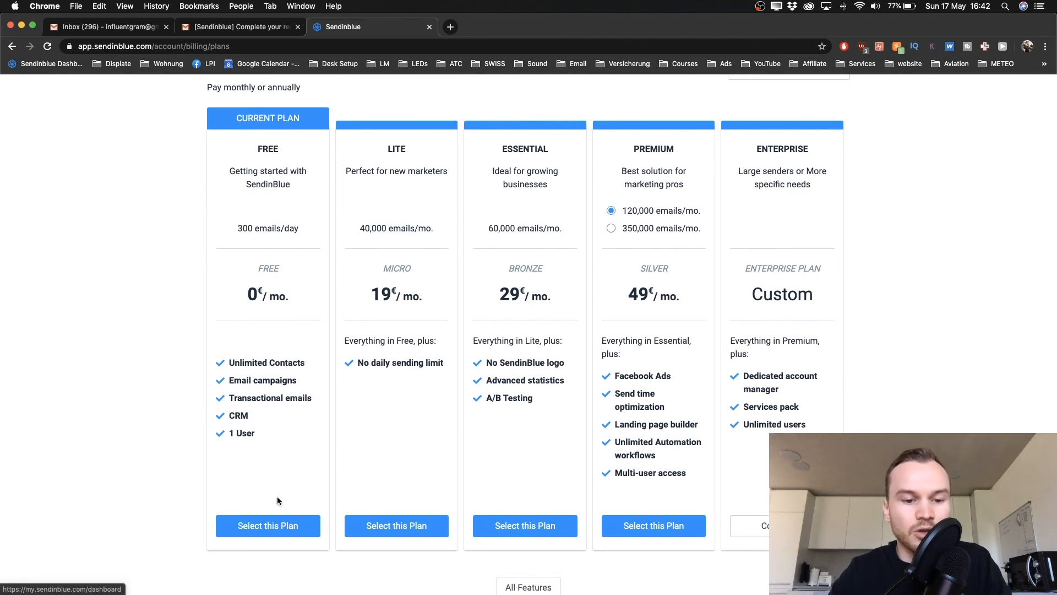